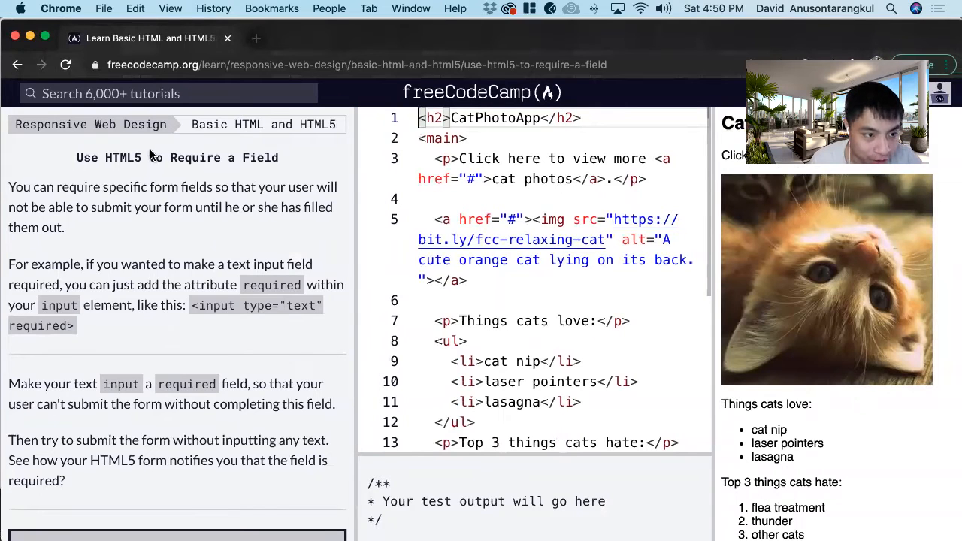
mouse_move(173, 171)
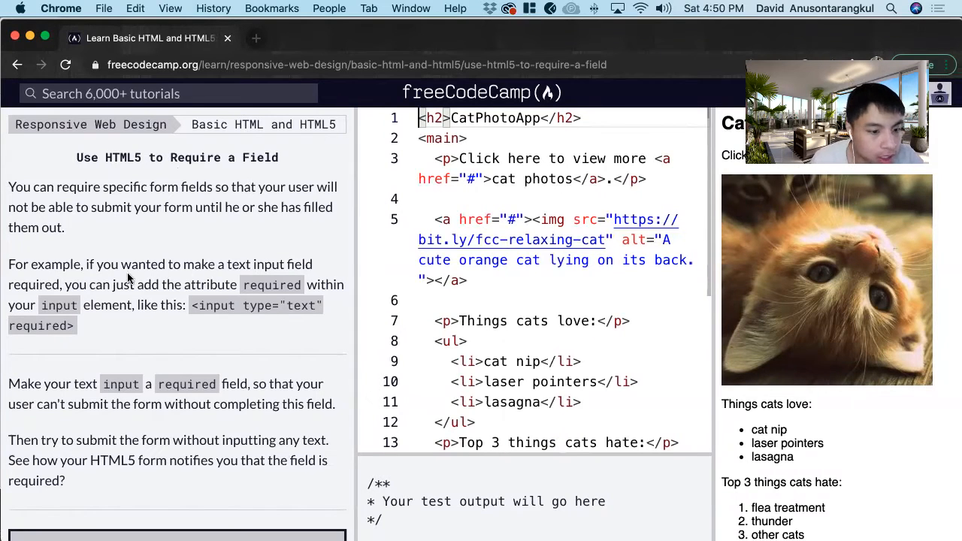
mouse_move(511, 259)
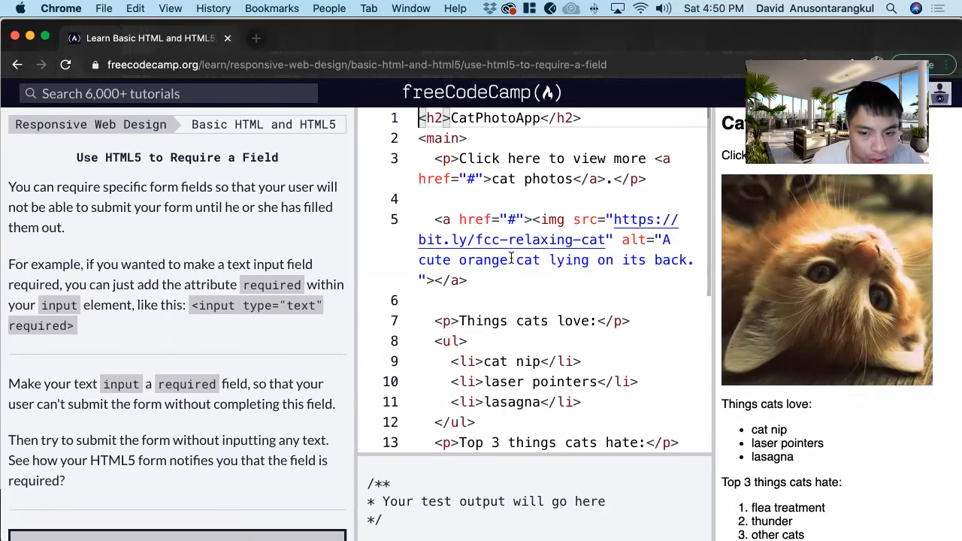
- Scroll the editor down to the CatPhotoApp form element on lines 19–23
scroll("down", 3)
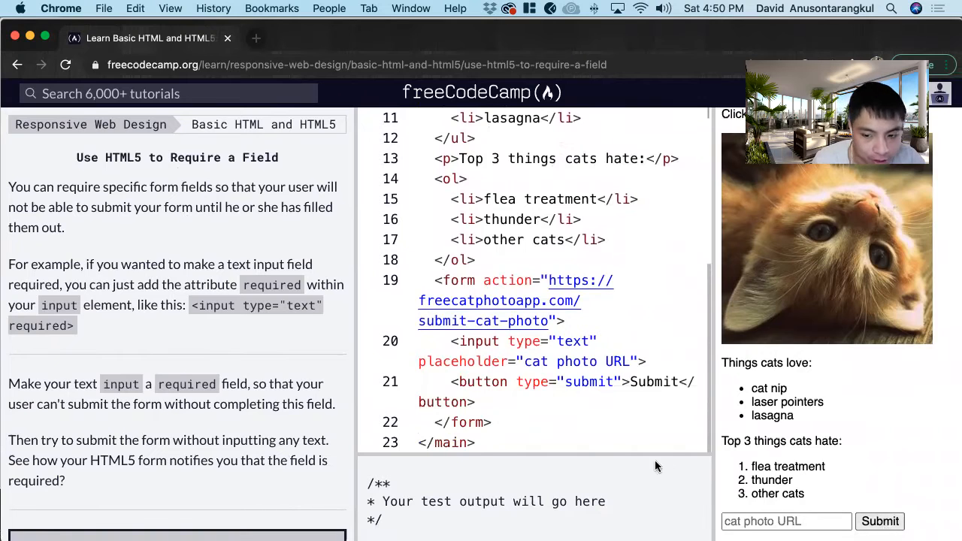
- Try submitting the empty cat photo form in the live preview
left_click(786, 520)
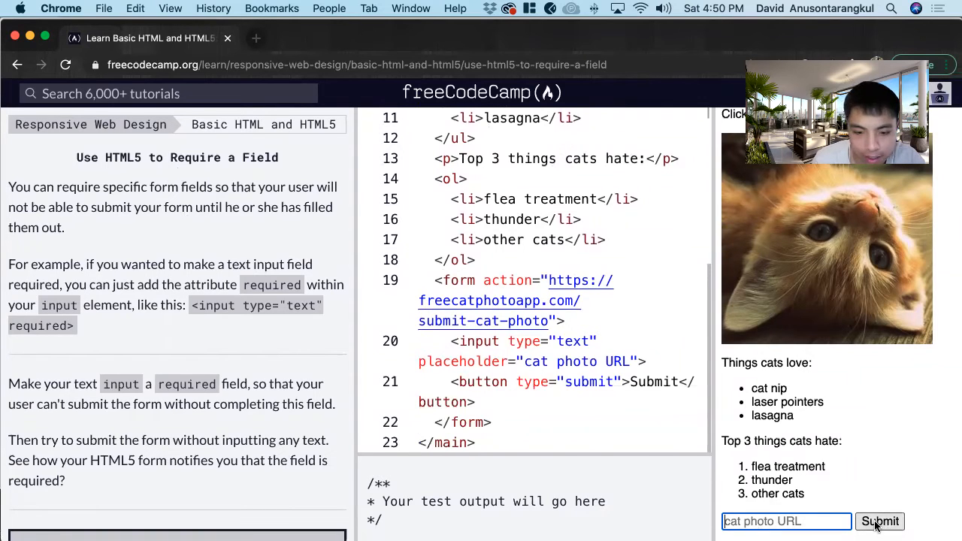
mouse_move(244, 305)
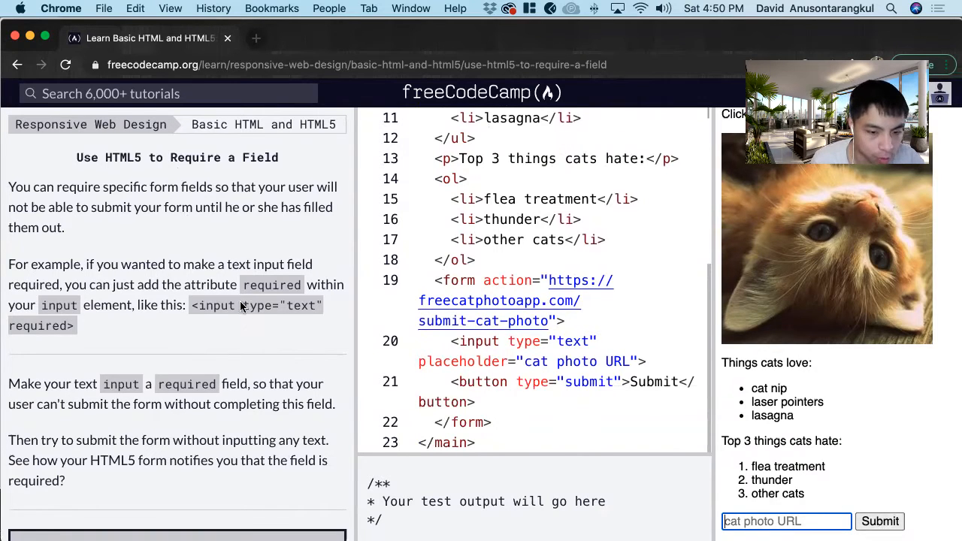
mouse_move(267, 309)
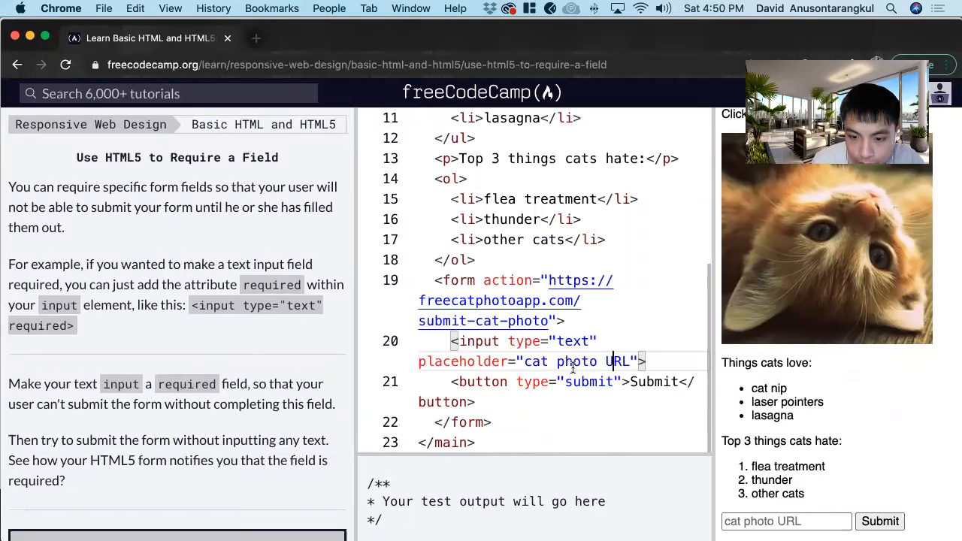
mouse_move(655, 376)
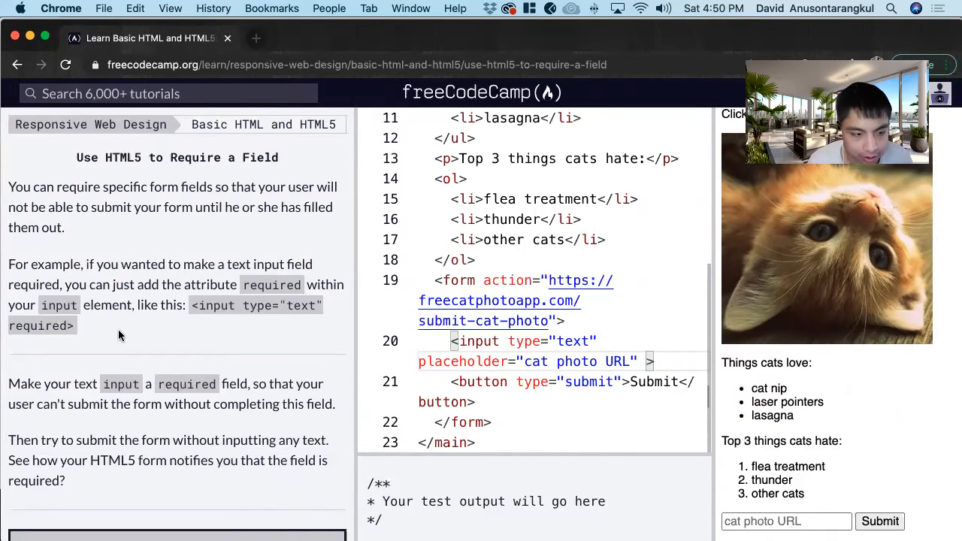
- Add the required attribute to the cat photo URL text input after its placeholder
type("required")
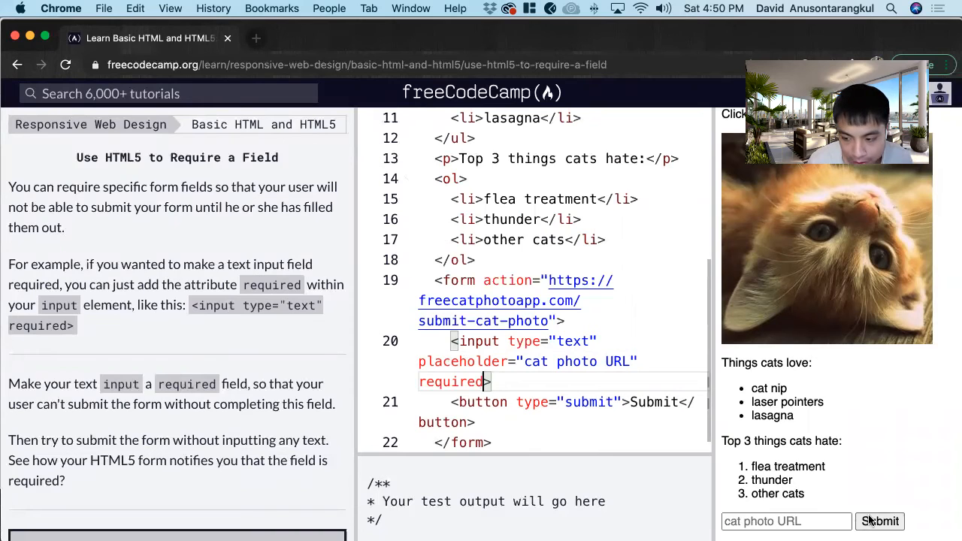
- Submit the empty form to see the warning, then submit it with 'test' to reach Thank you
left_click(886, 522)
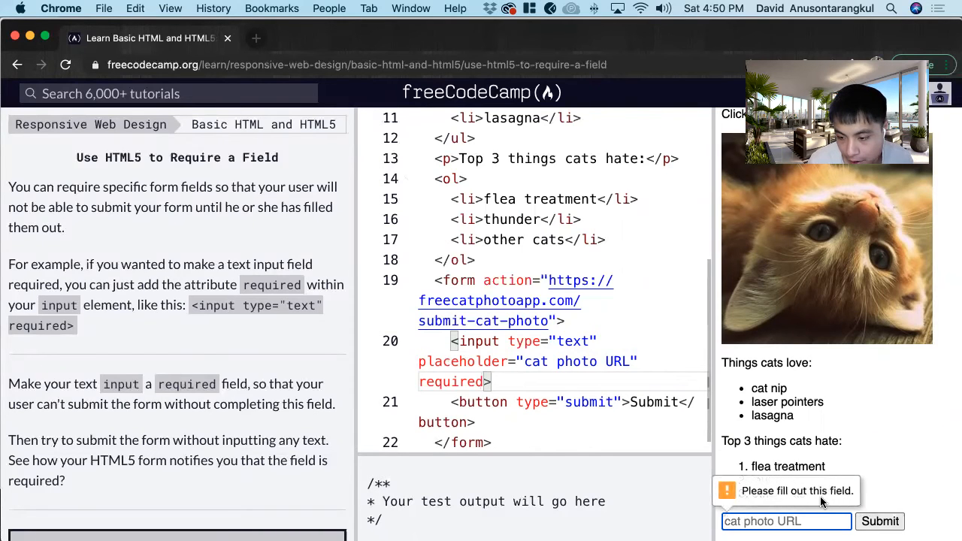
mouse_move(809, 506)
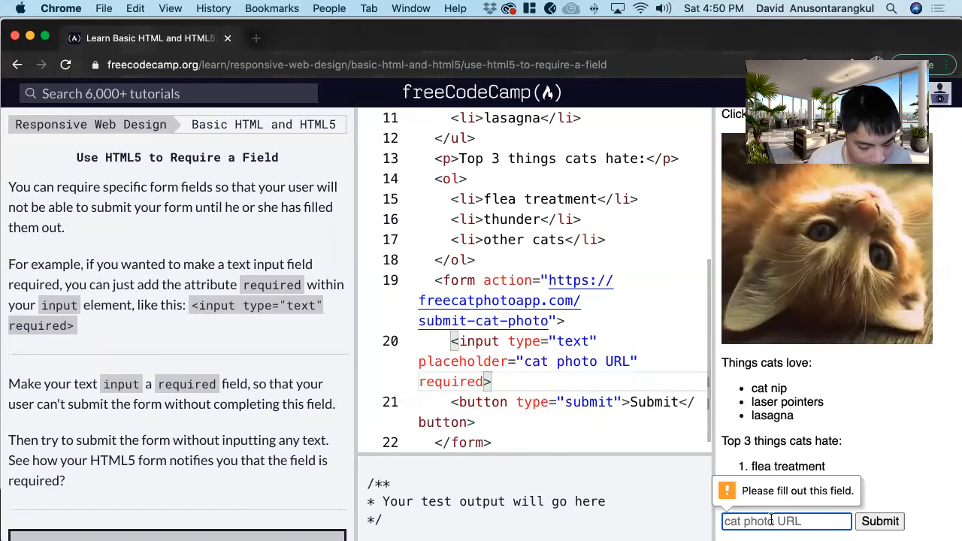
type("test")
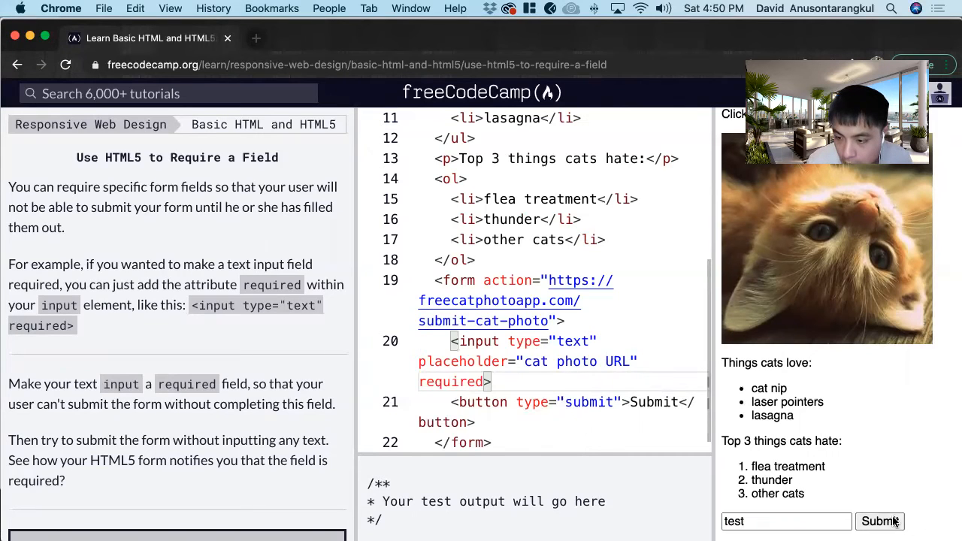
left_click(880, 520)
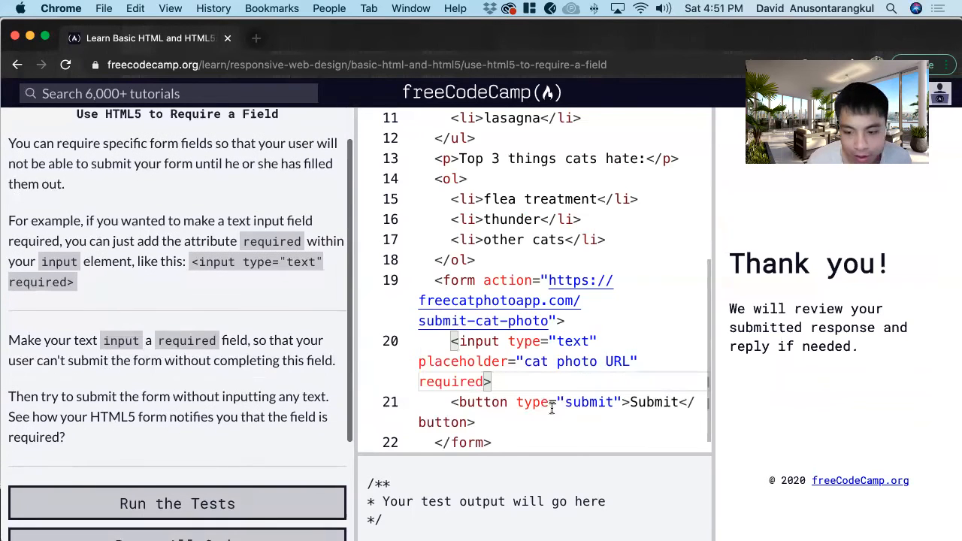
- Check the required attribute in the code and run the tests to pass the challenge
scroll("down", 3)
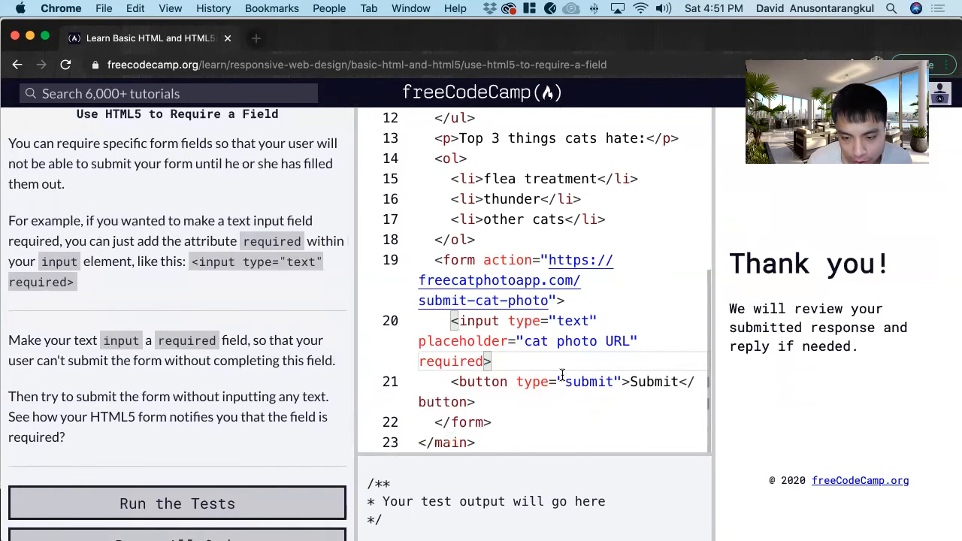
double_click(451, 361)
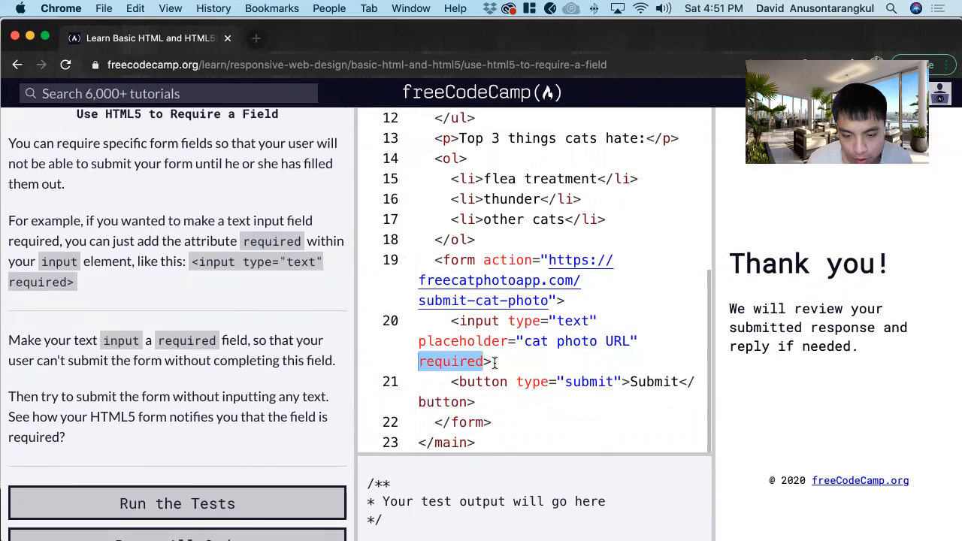
left_click(178, 502)
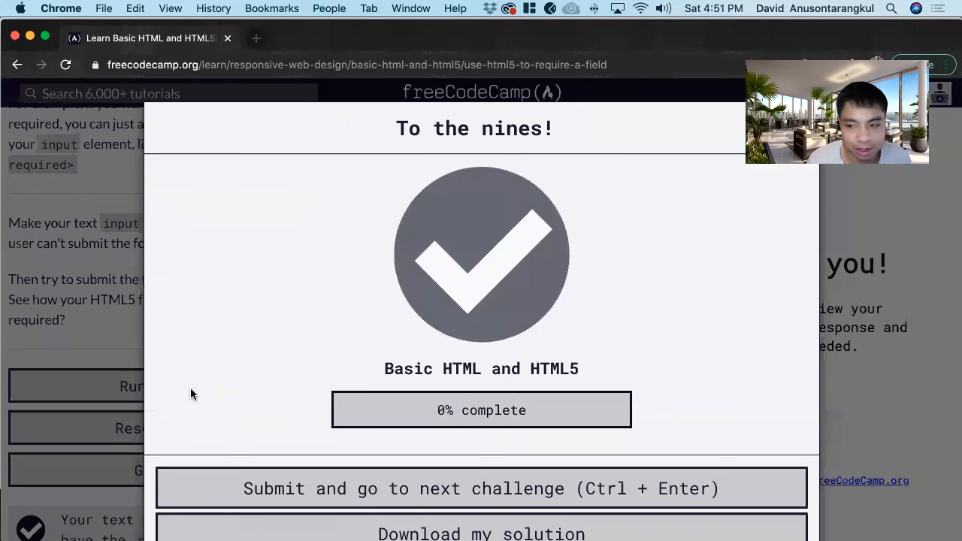